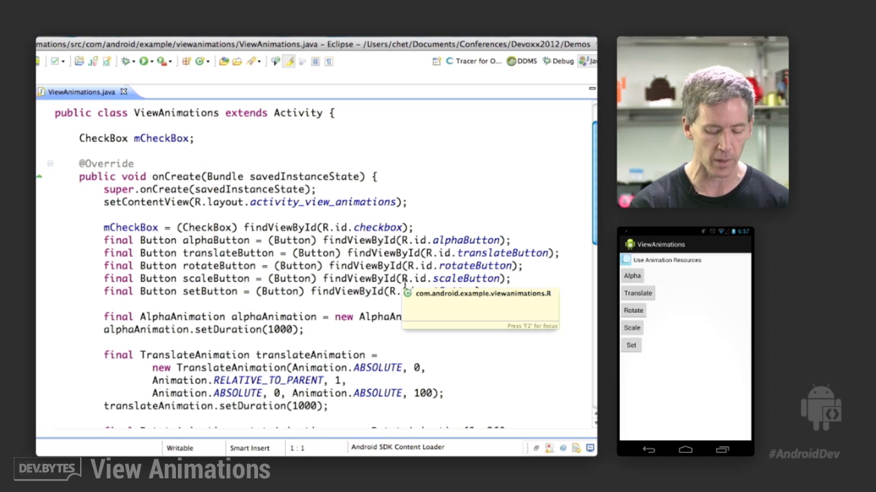
Step: Turn on Use Animation Resources in the emulator app and dismiss the R class popup
left_click(626, 261)
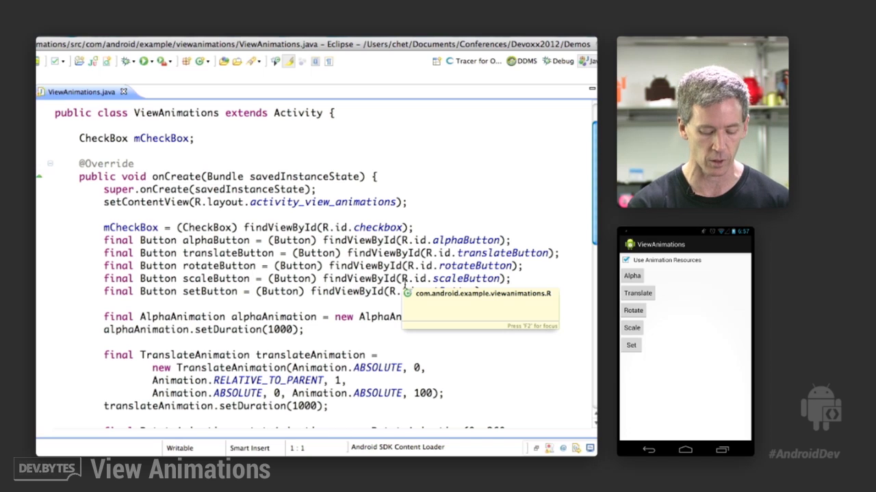
left_click(637, 293)
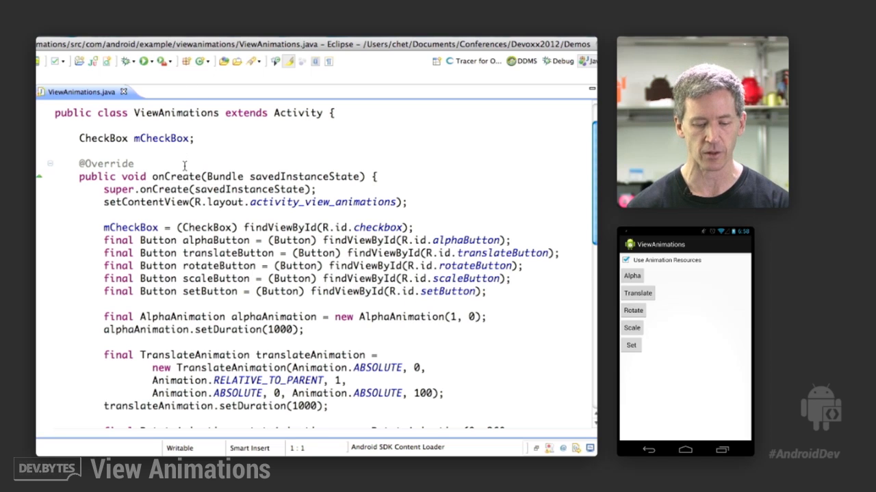
Step: Scroll ViewAnimations.java down to the RotateAnimation definition and mark its pivot arguments
scroll("down", 3)
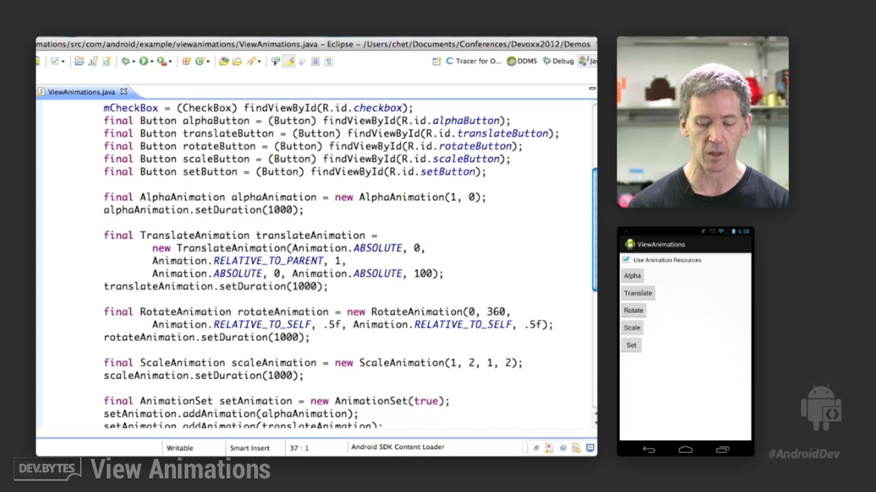
left_click(57, 234)
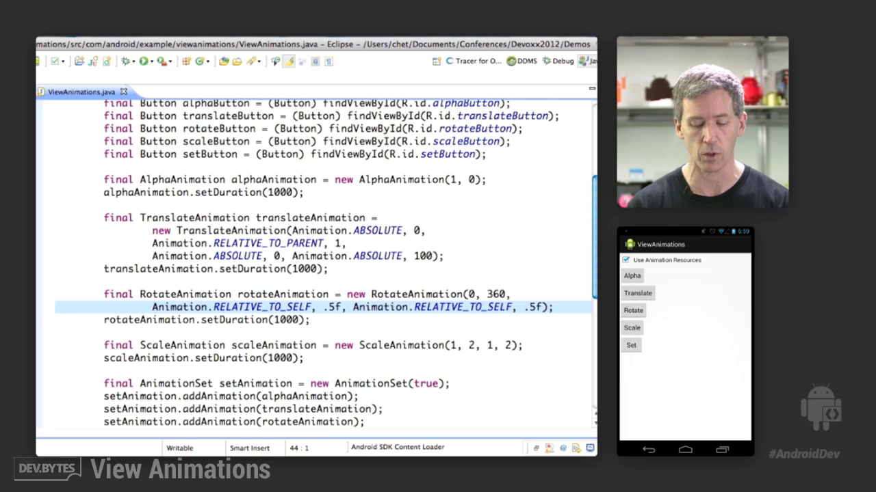
Step: Scroll past the AnimationSet and five setupAnimation calls to the setupAnimation method
scroll("down", 3)
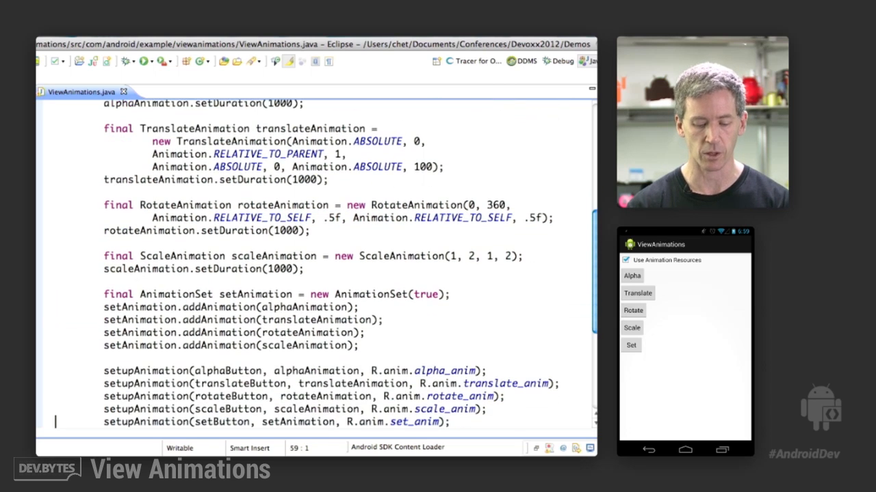
left_click(58, 256)
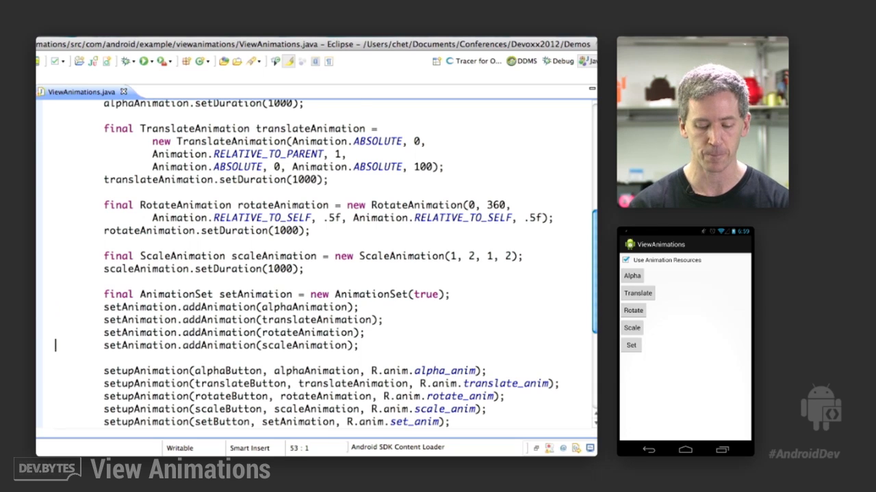
scroll("down", 3)
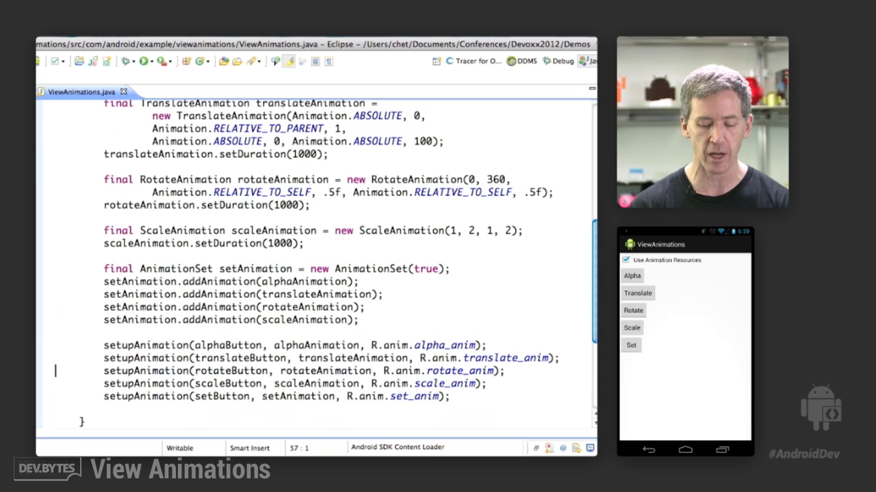
scroll("down", 3)
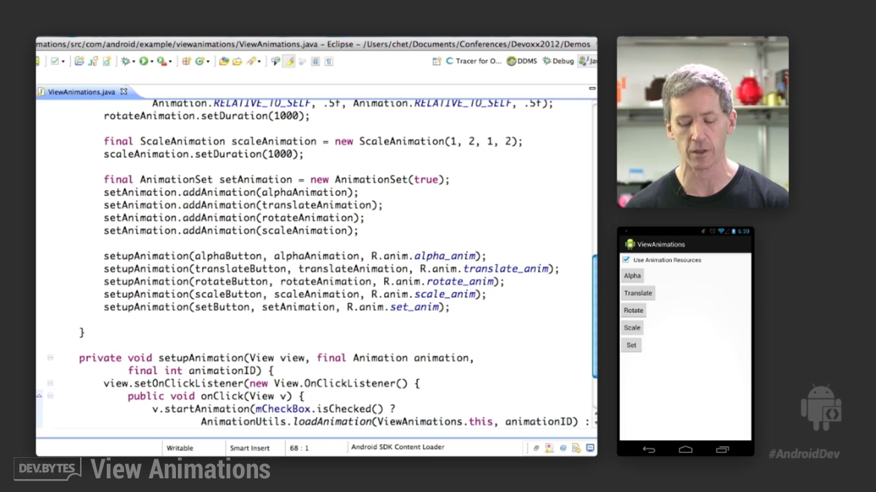
Step: Scroll to alpha_anim.xml, the 1.0-to-0.0 fade over 500 ms
scroll("down", 3)
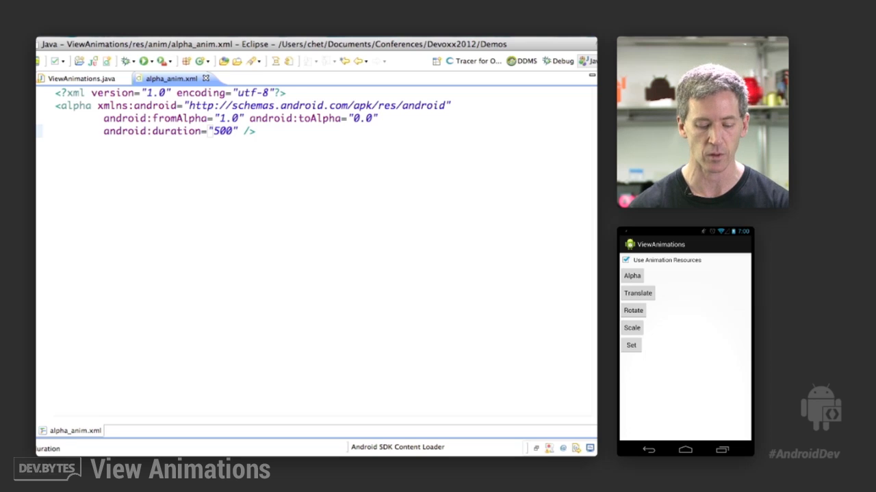
Step: Open rotate_anim.xml (360° spin, 1000 ms) and scale_anim.xml (1-to-2 scale, 1000 ms)
left_click(260, 78)
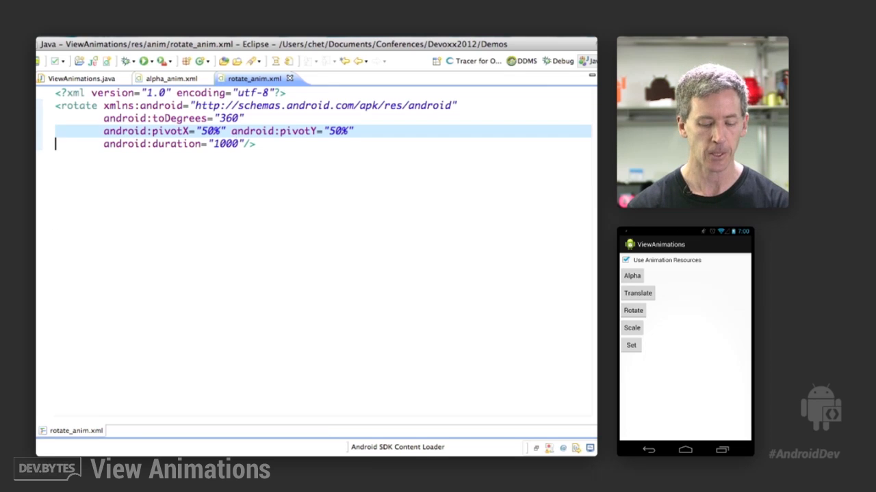
left_click(335, 78)
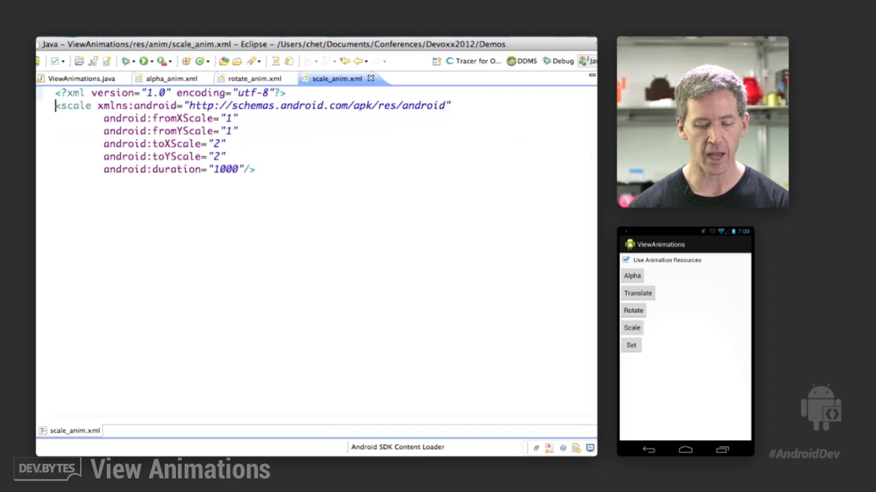
Step: Select the toXScale and toYScale lines in scale_anim.xml, then open set_anim.xml
left_click_drag(103, 117, 103, 144)
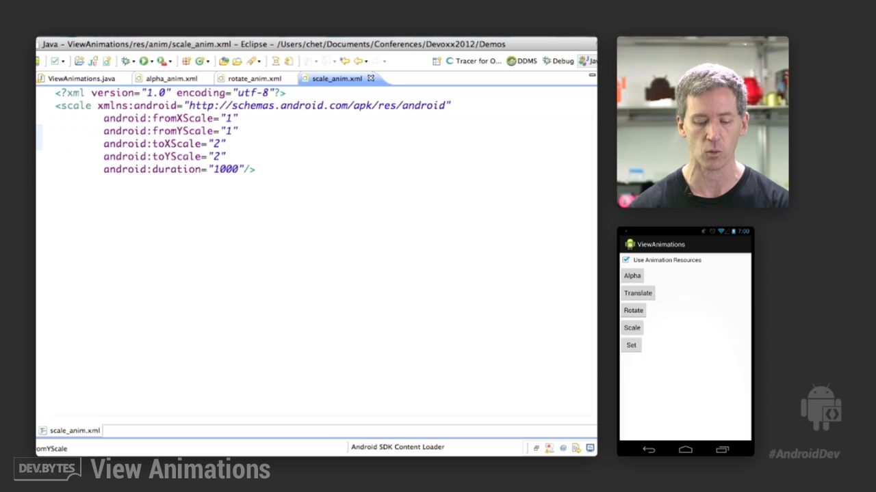
left_click_drag(103, 144, 226, 157)
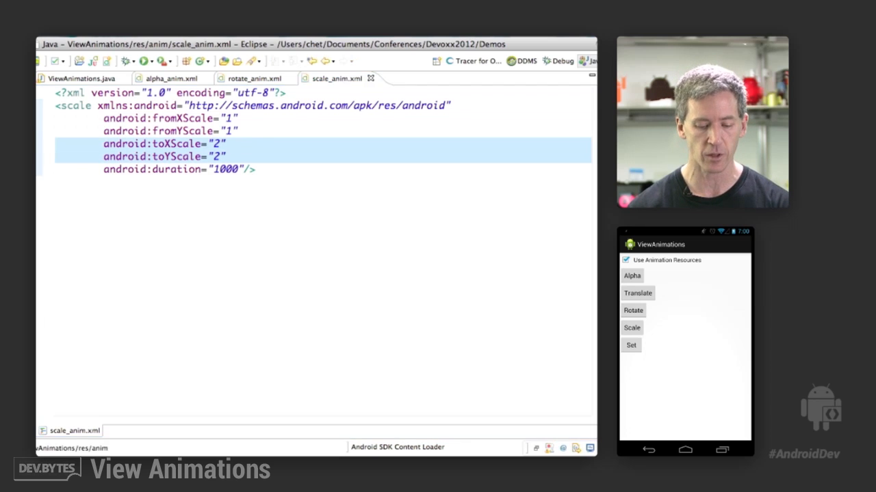
left_click(409, 78)
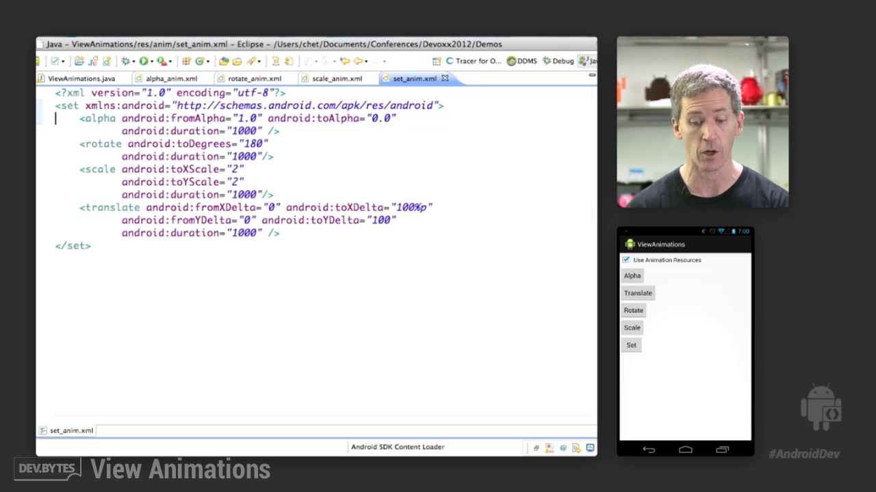
Step: Select the translate element in set_anim.xml, then return to ViewAnimations.java
left_click_drag(78, 118, 279, 130)
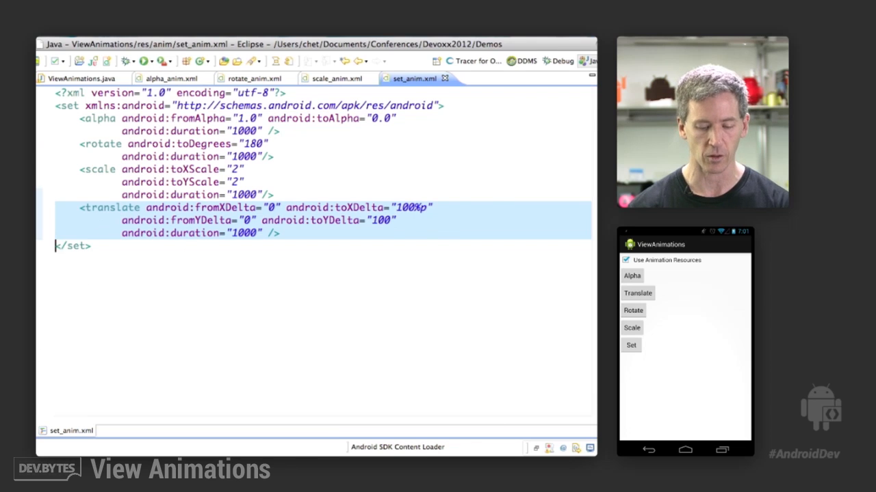
left_click(78, 91)
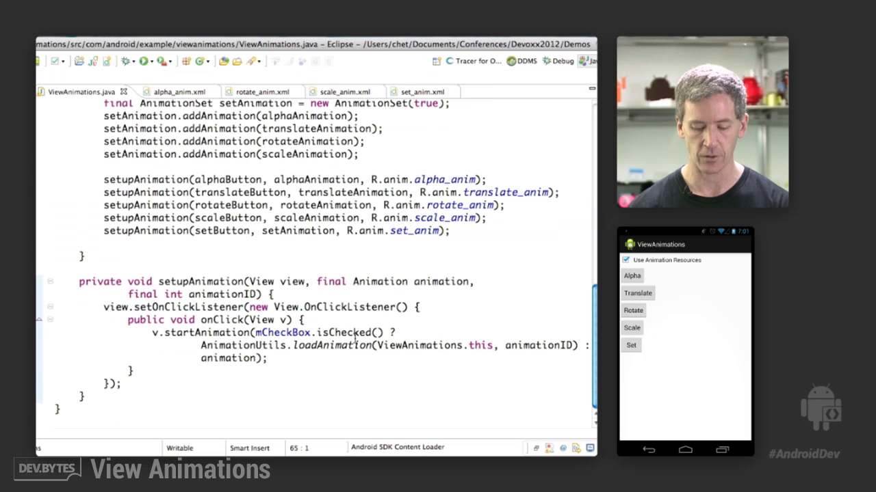